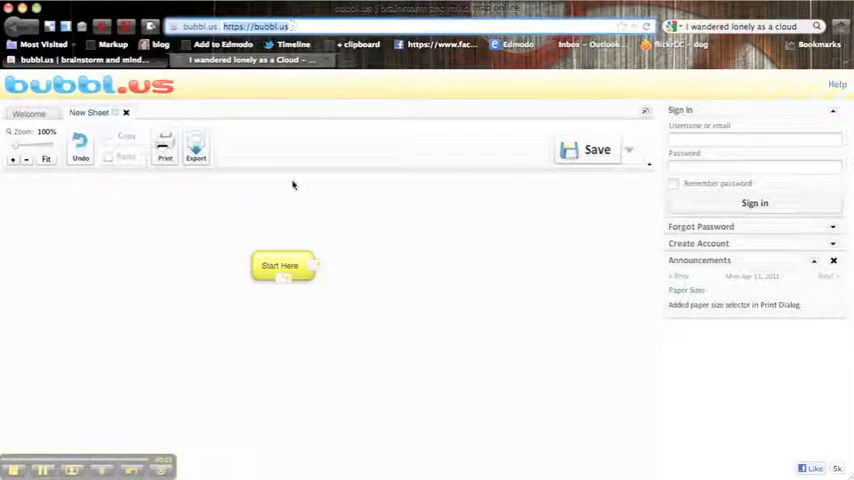
Step: Rename the 'Start Here' bubble to NATURE
click(281, 265)
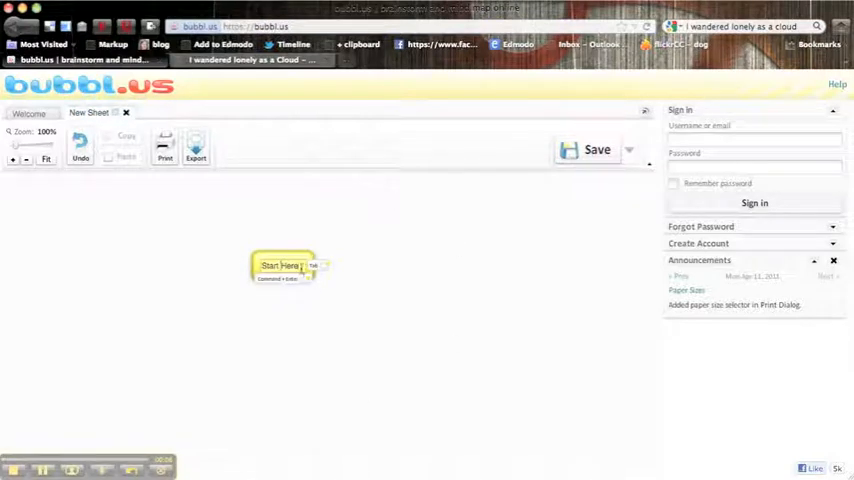
text(NATURE)
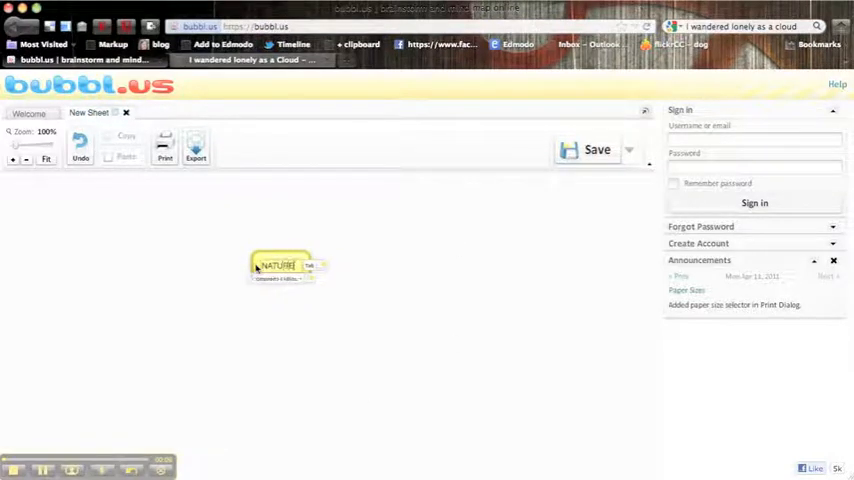
click(278, 265)
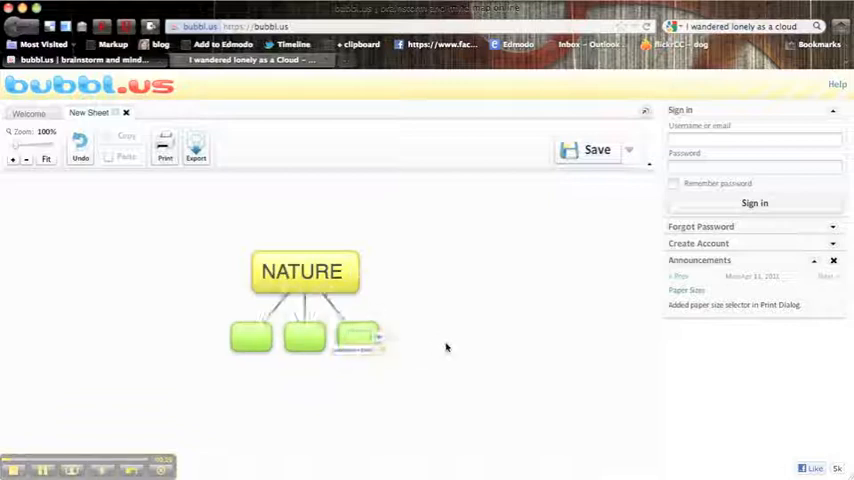
Step: Move a branch bubble to the left of NATURE and switch to the poem page
drag(357, 338, 420, 288)
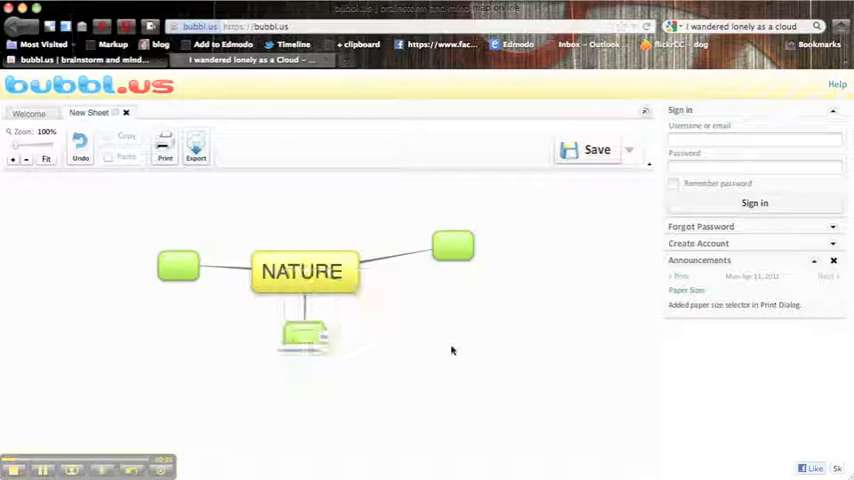
click(250, 59)
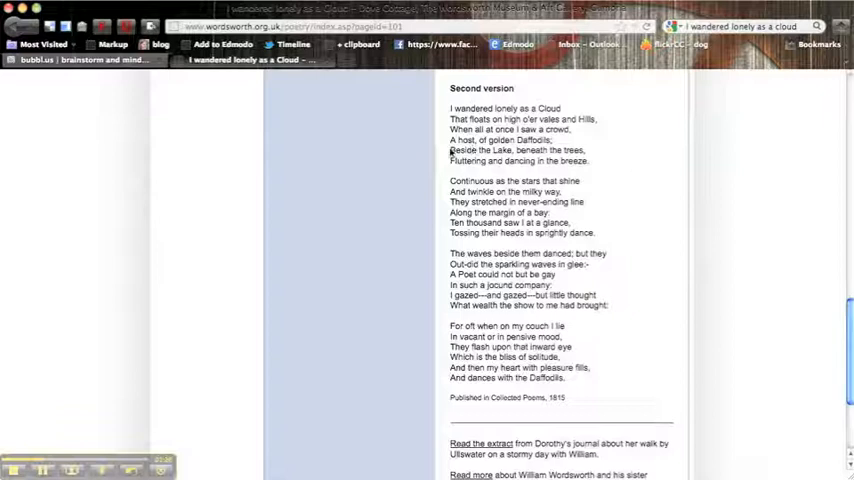
Step: Select the lines 'Beside the Lake, beneath the trees…' and return to the mind map
drag(450, 150, 590, 160)
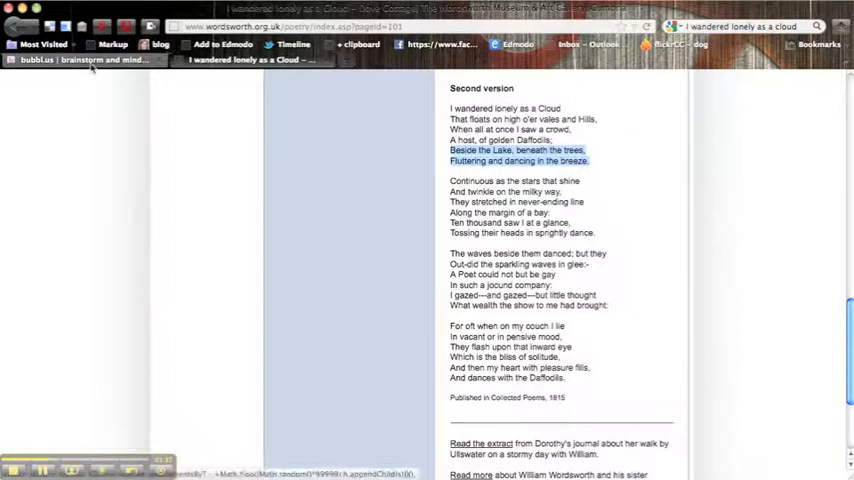
click(80, 59)
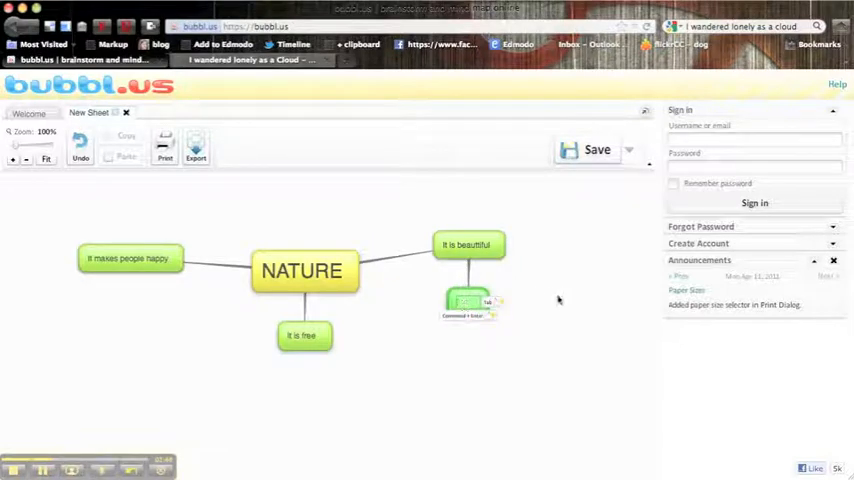
Step: Label the child PERSONIFICATION and add the 'Beside the Lake… breeze' quote beneath
text(PERSONIFICATION)
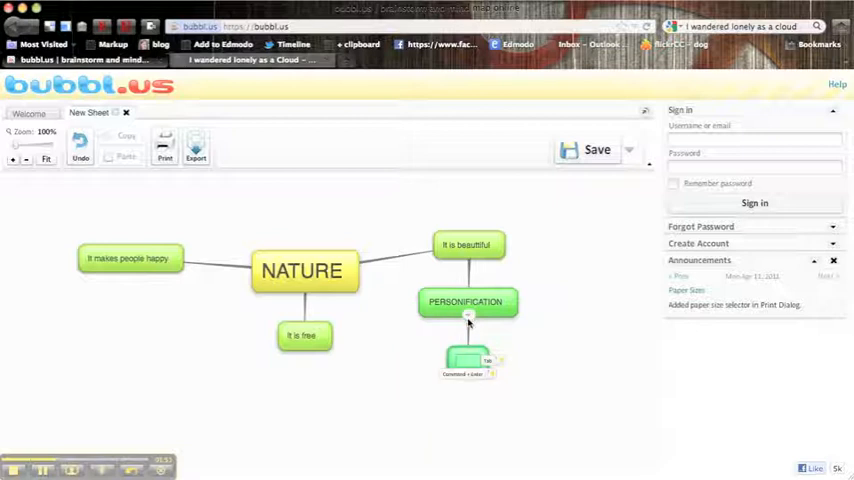
text(Beside the Lake, beneath the trees, Fluttering and dancing in the breeze.)
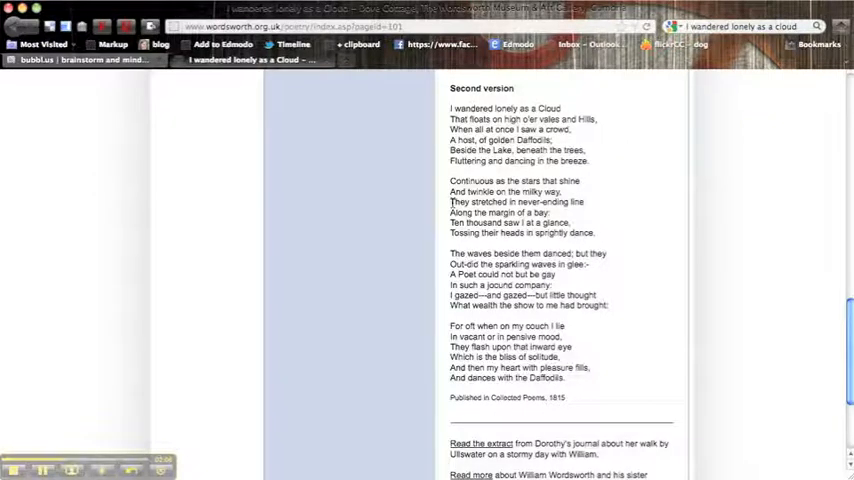
Step: Highlight the lines 'They stretched in never-ending line Along the margin of a bay'
double_click(458, 202)
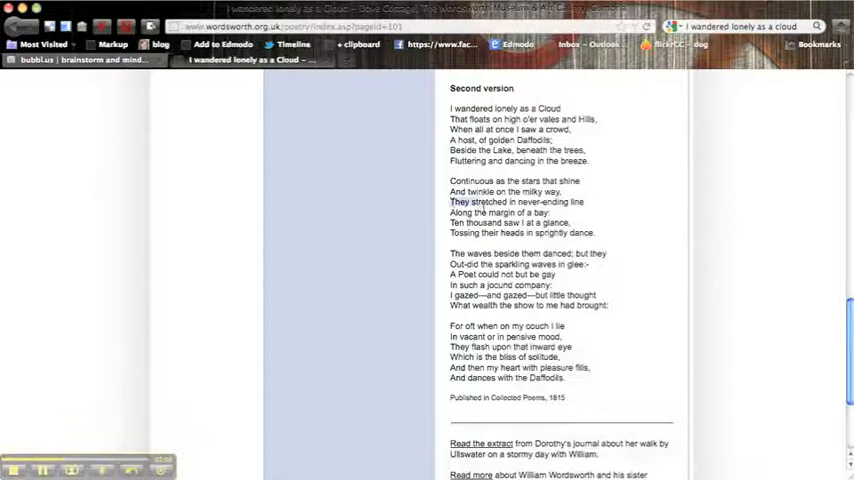
drag(449, 201, 546, 213)
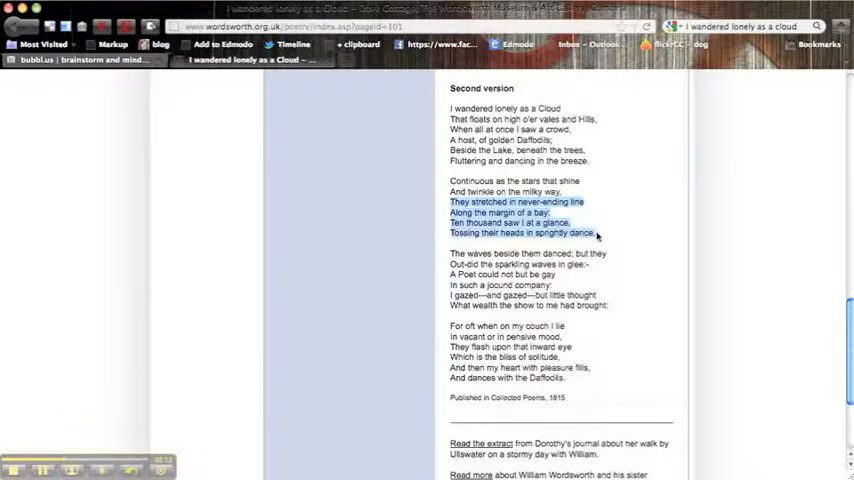
mouse_move(614, 226)
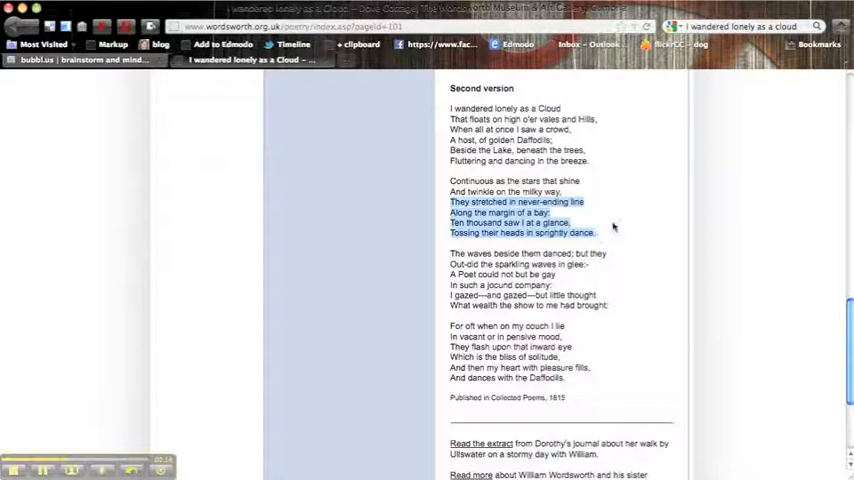
mouse_move(580, 227)
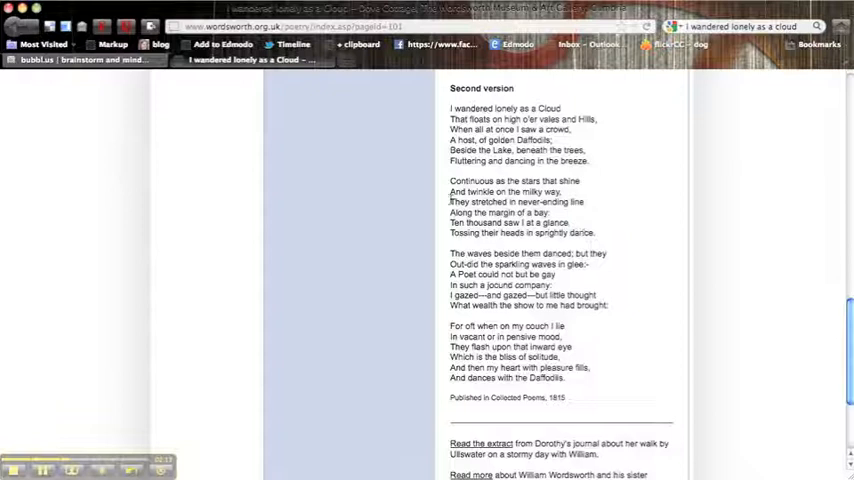
drag(450, 201, 563, 212)
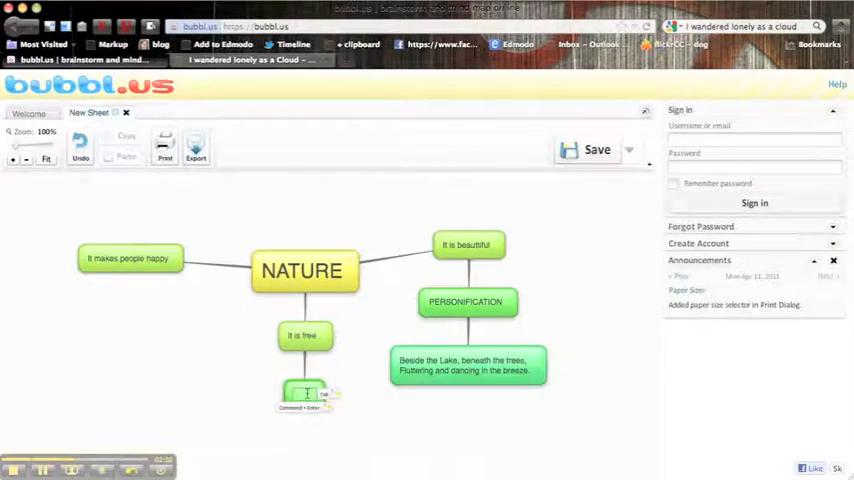
Step: Label the 'It is free' child HYPERBOLE and go back to the poem
text(HYPERBOLE)
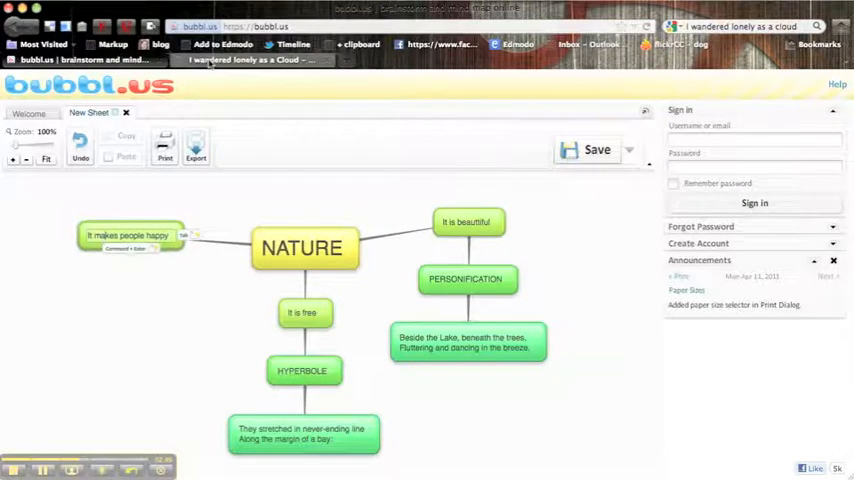
click(250, 59)
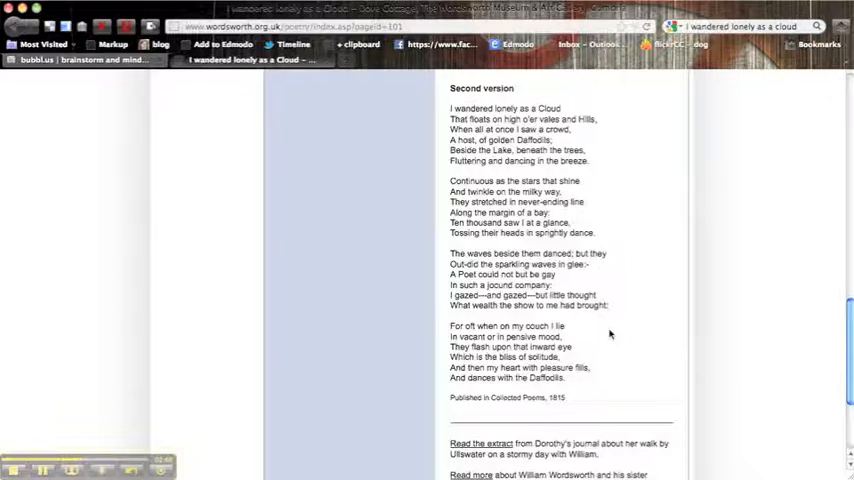
mouse_move(450, 371)
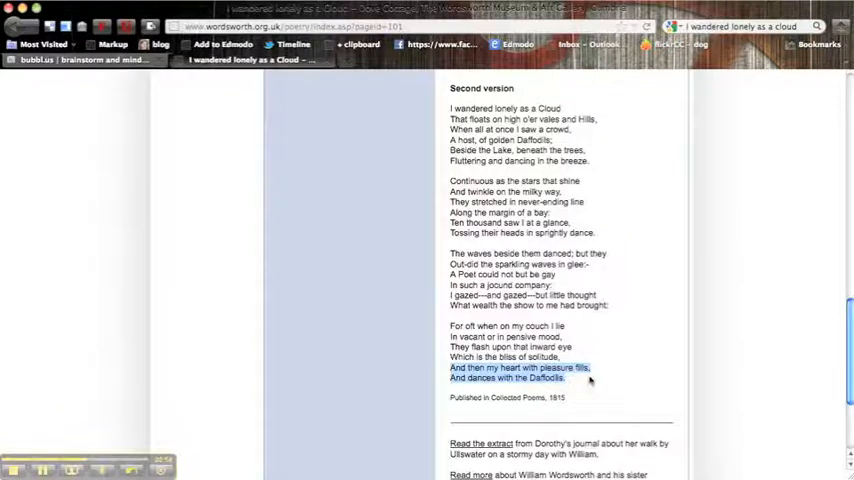
mouse_move(77, 82)
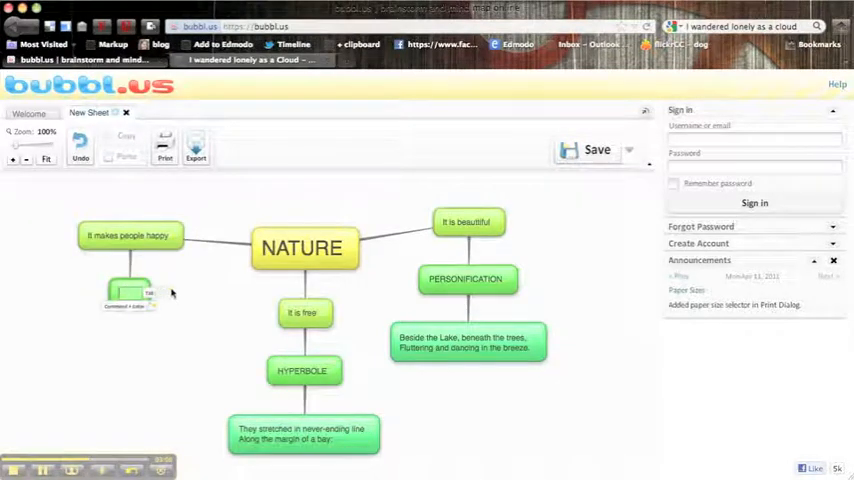
Step: Label the child METAPHOR and add the 'And then my heart… Daffodils' quote
text(METAPHOR)
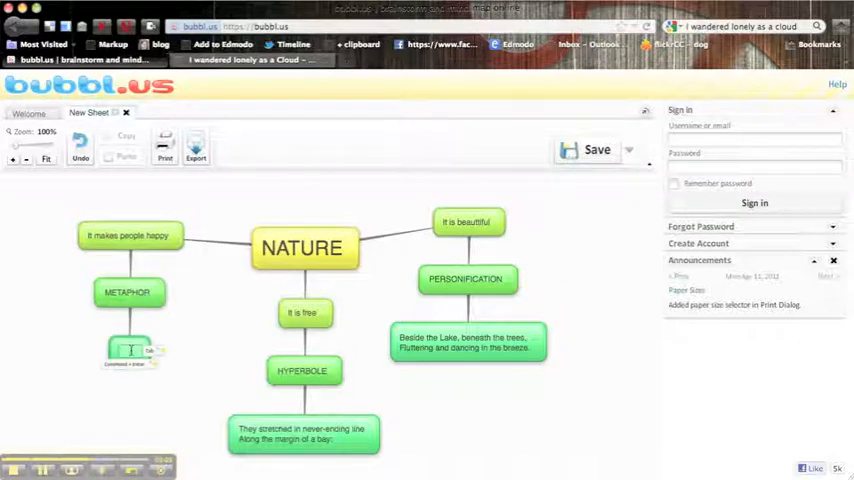
text(And then my heart with pleasure fills. And dances with the Daffodils.)
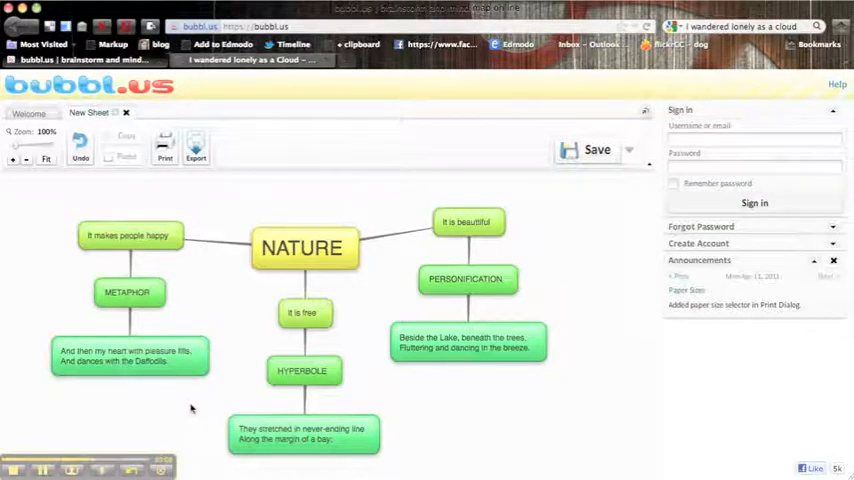